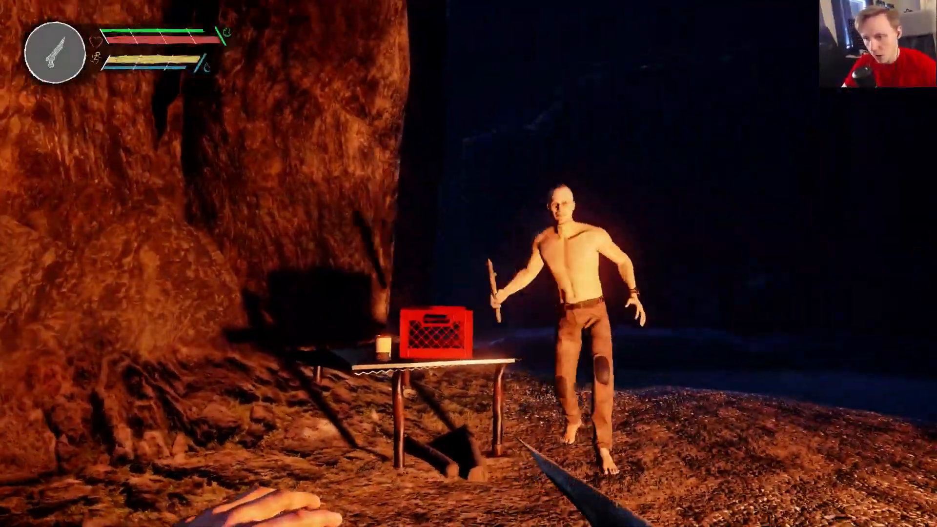
Pause the game as the club-wielding survivor closes in by the campfire table.
{"action": "key", "text": "Escape"}
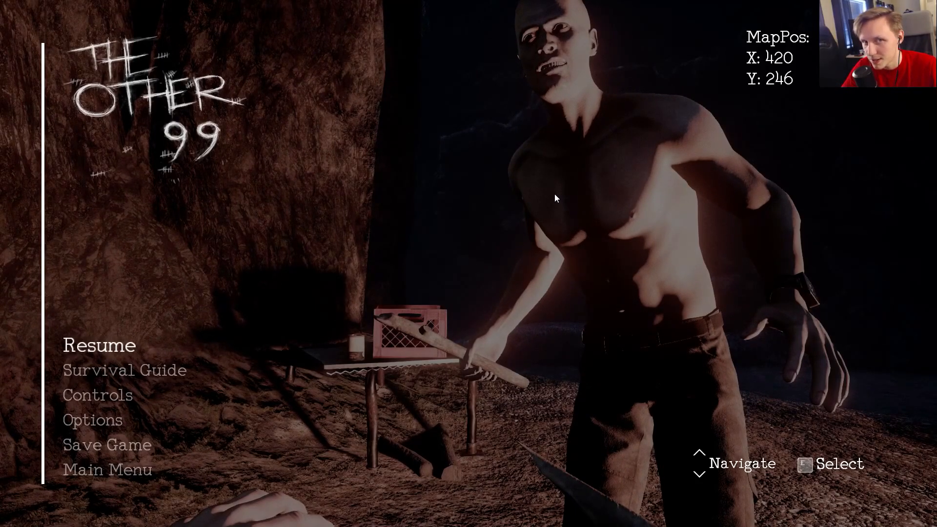
{"action": "mouse_move", "coordinate": [351, 341]}
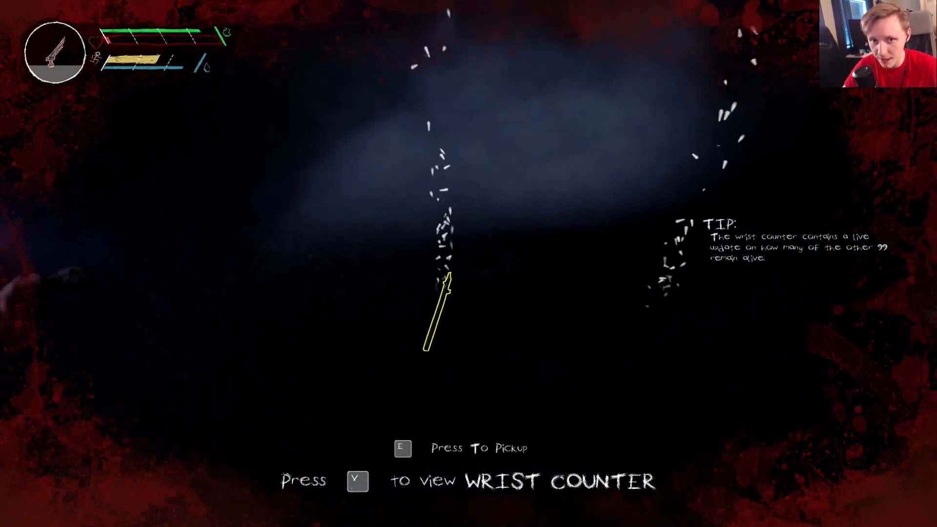
Check the wrist counter showing 97 others alive, then interact near the spiral carving.
{"action": "key", "text": "v"}
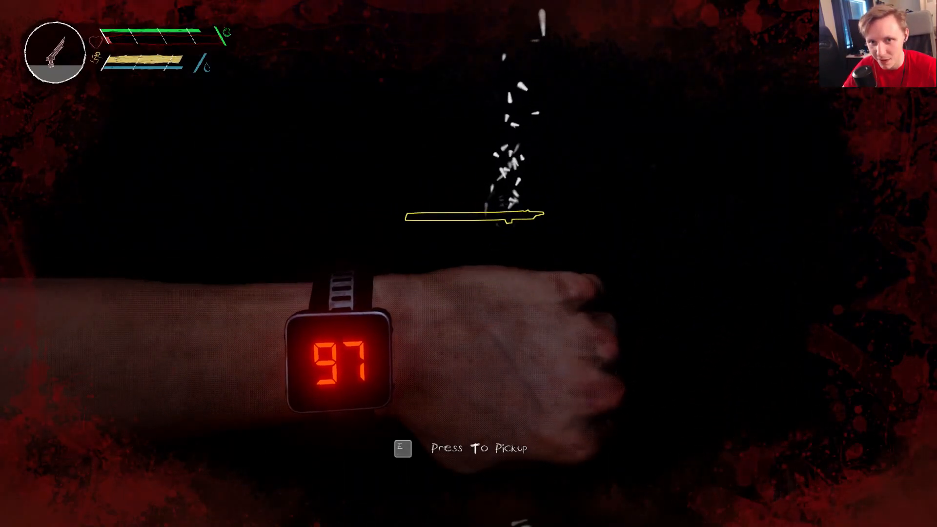
{"action": "key", "text": "e"}
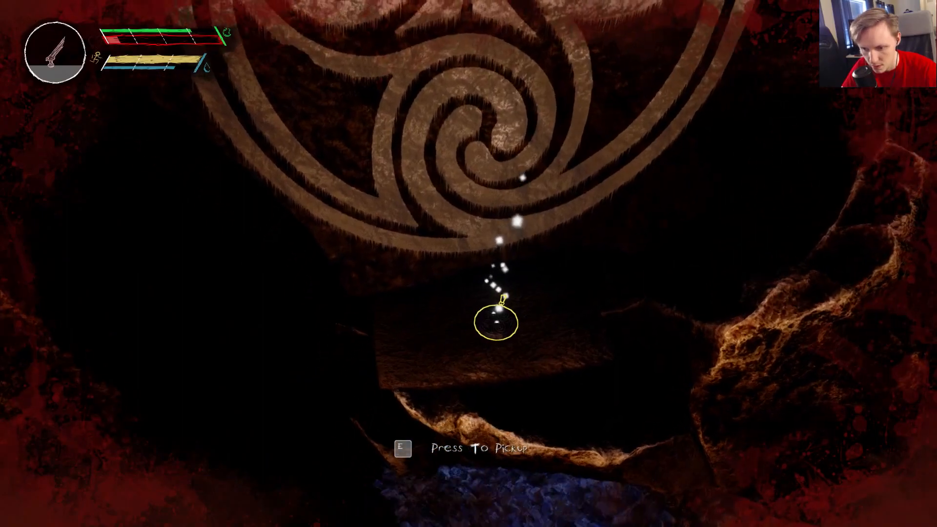
Interact while heading out of the cave toward the mossy boulder in the rain.
{"action": "key", "text": "e"}
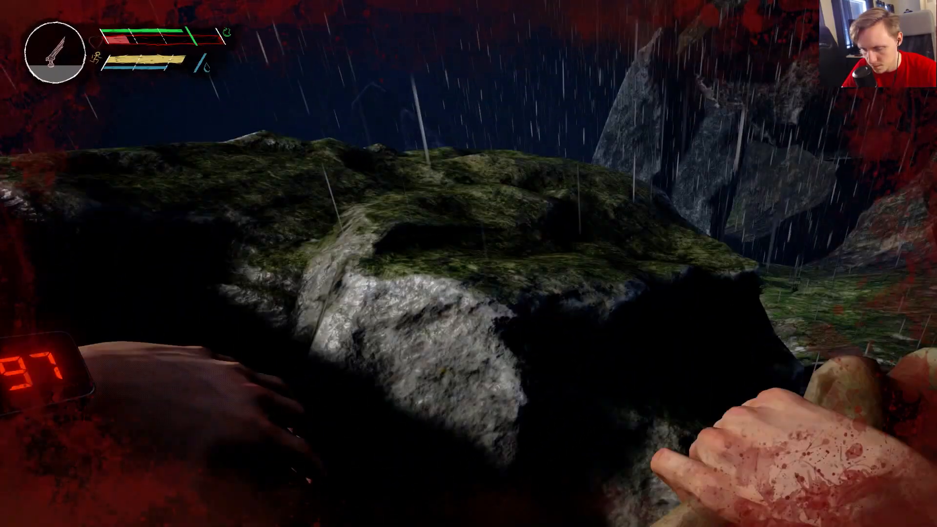
{"action": "key", "text": "Escape"}
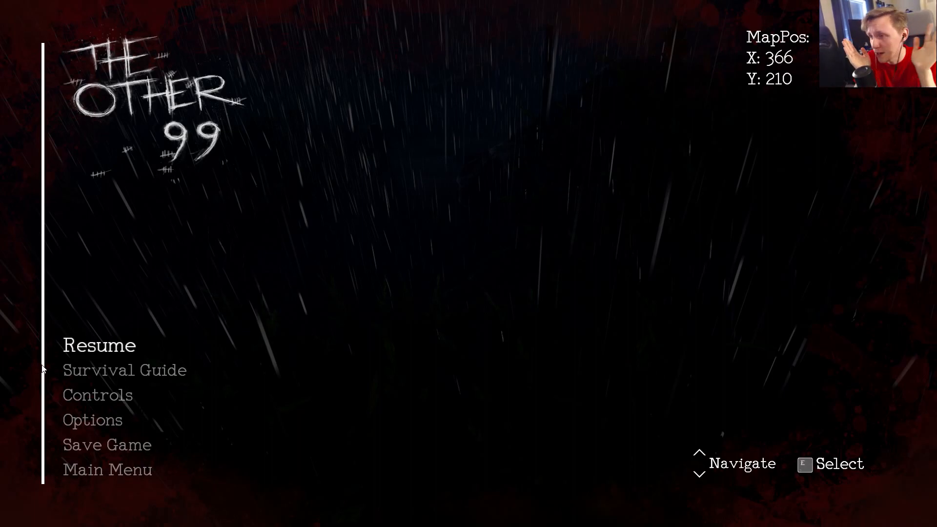
{"action": "mouse_move", "coordinate": [422, 156]}
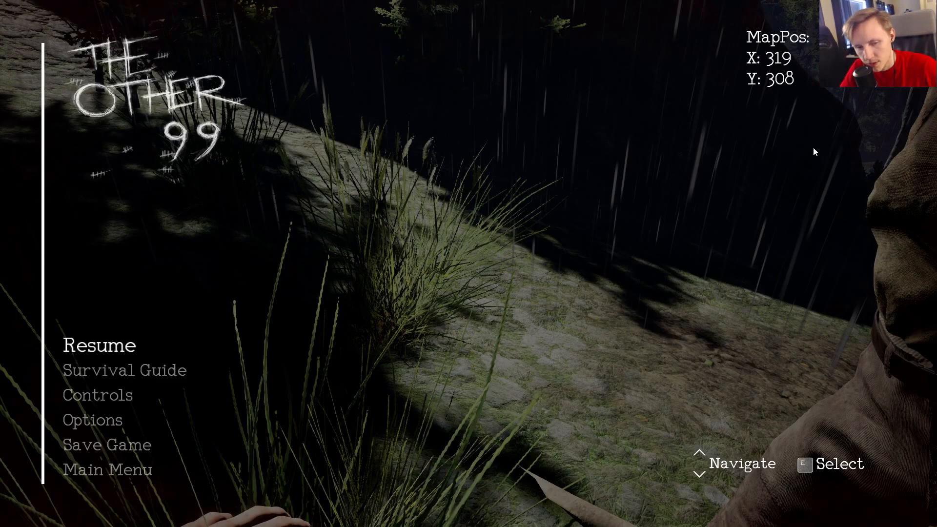
{"action": "mouse_move", "coordinate": [406, 274]}
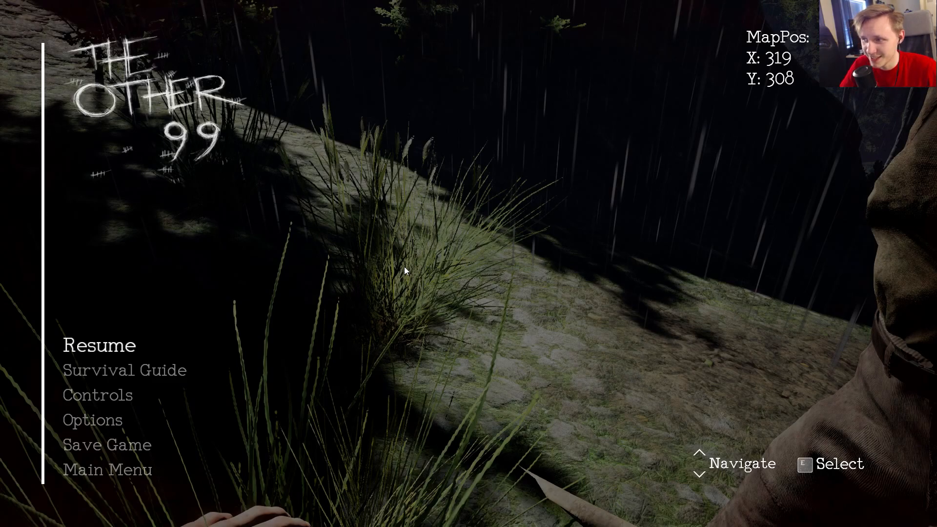
{"action": "mouse_move", "coordinate": [214, 285]}
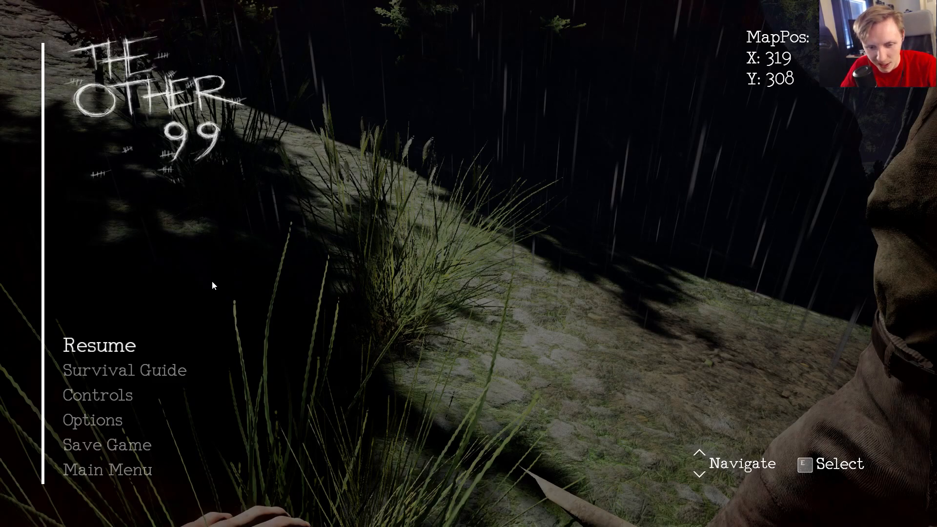